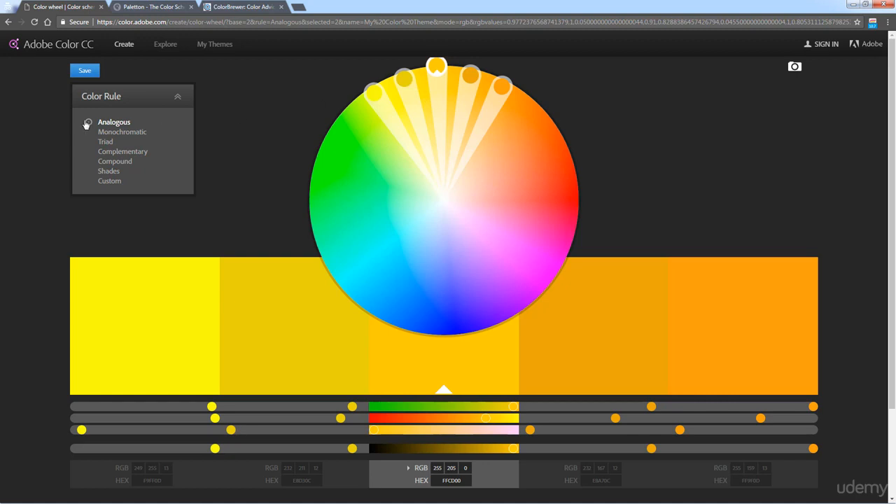
mouse_move(122, 151)
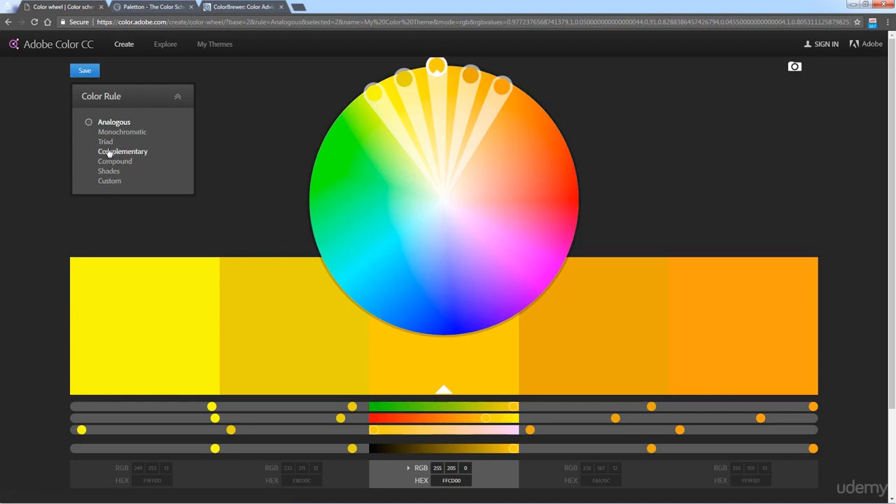
mouse_move(119, 131)
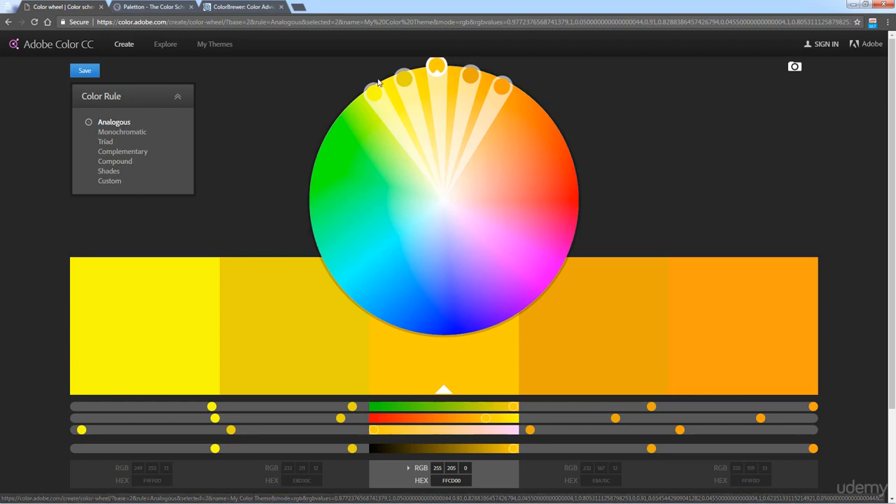
mouse_move(122, 132)
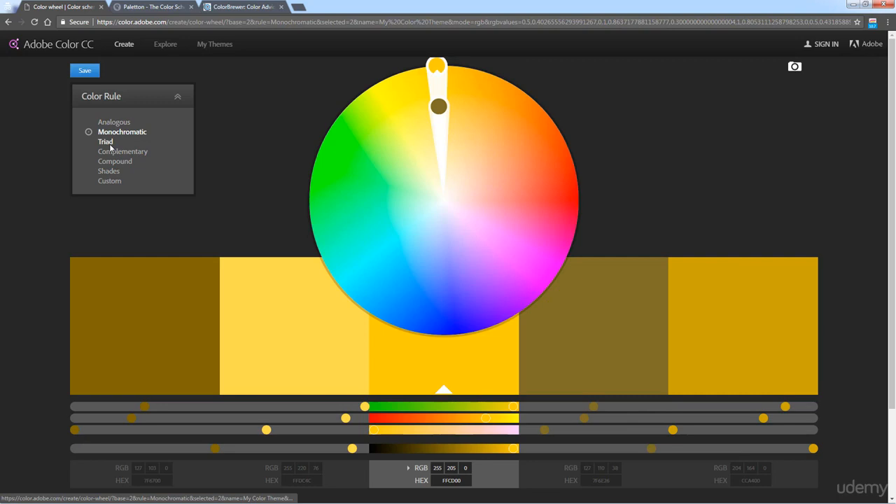
Try Compound, return to Analogous, and drag the base marker into greens around 21FF27
click(88, 161)
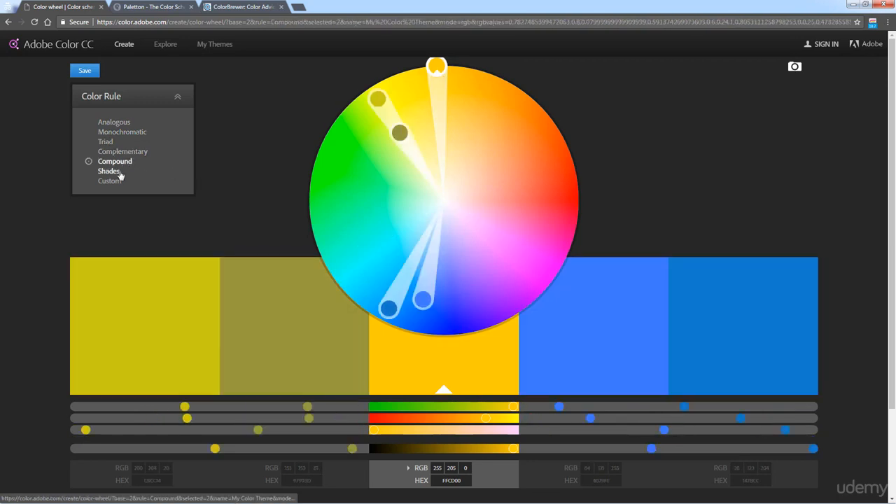
click(114, 122)
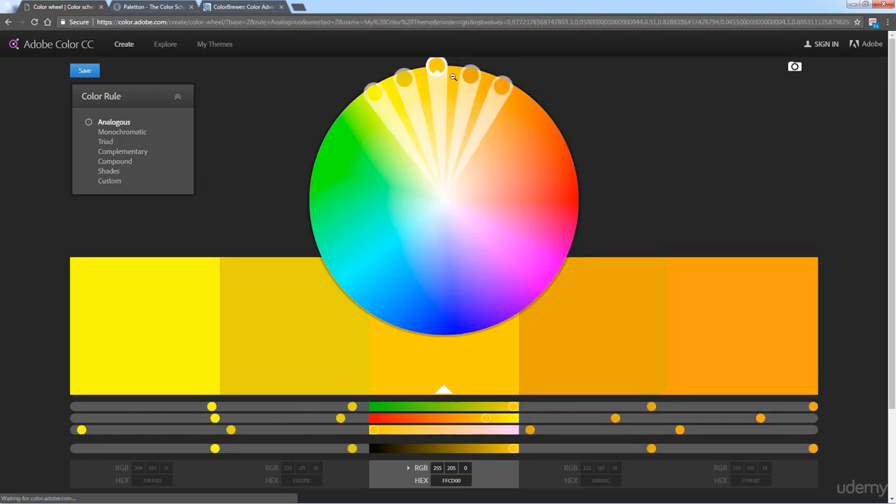
drag(437, 66, 406, 203)
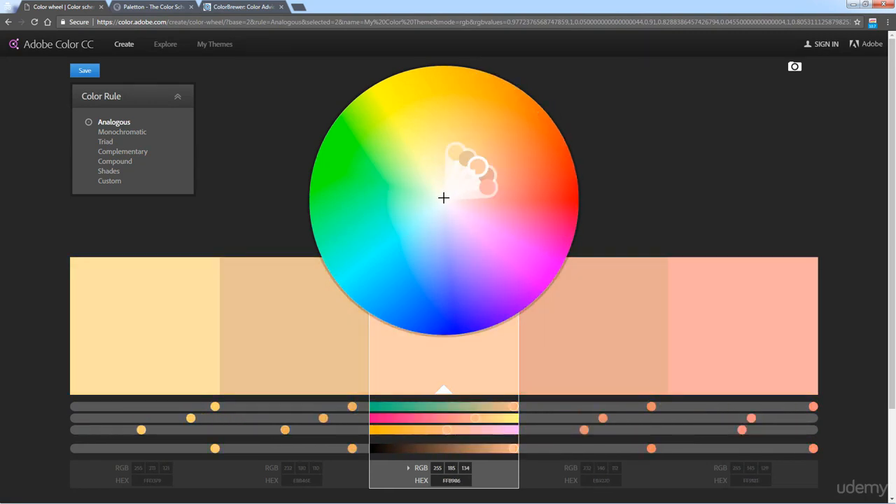
drag(476, 164, 322, 189)
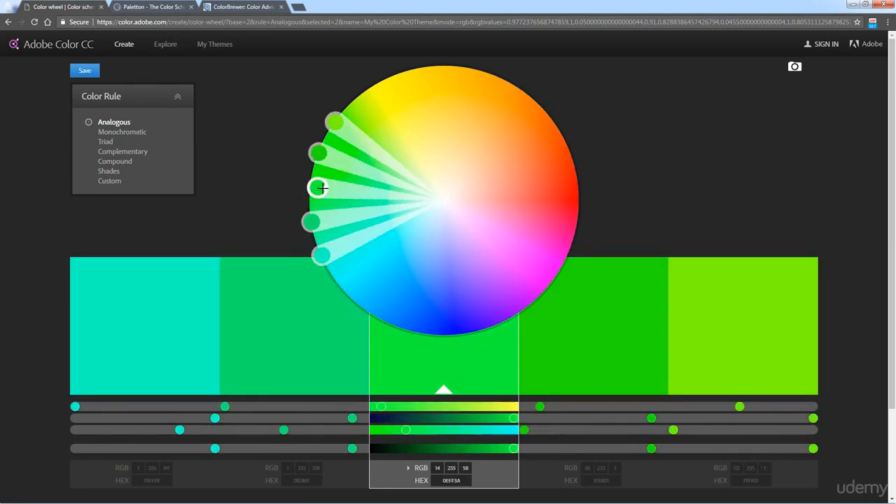
drag(322, 188, 329, 172)
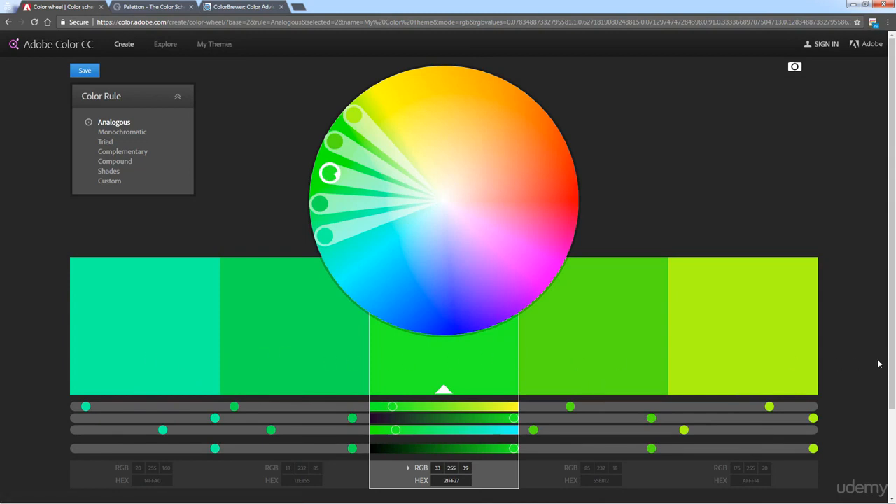
mouse_move(492, 342)
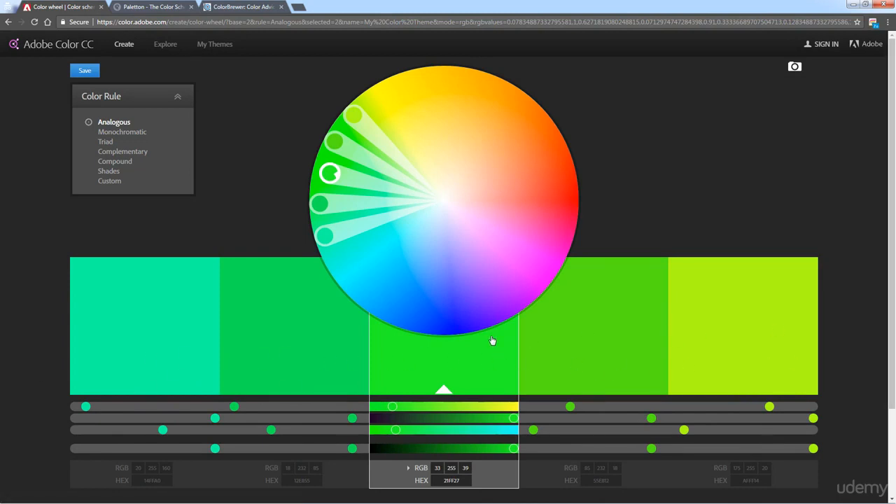
Inspect the lime, turquoise and fourth green swatches, then reselect the middle base swatch
click(742, 326)
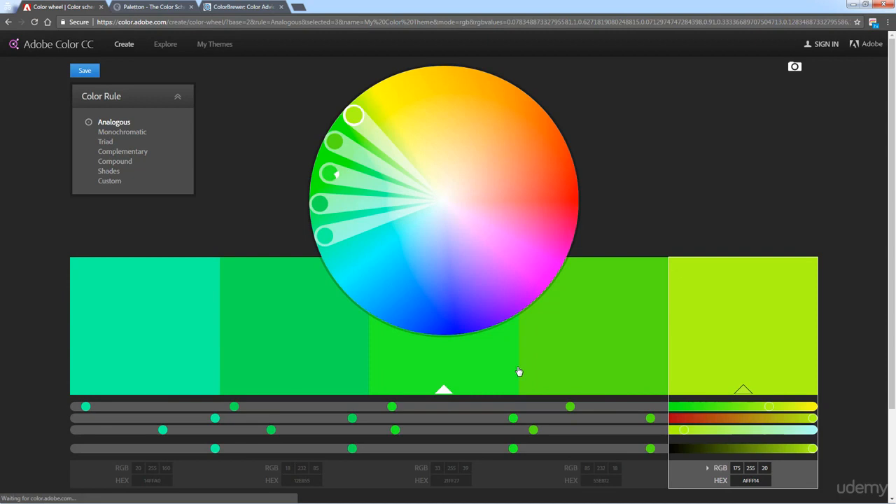
click(144, 325)
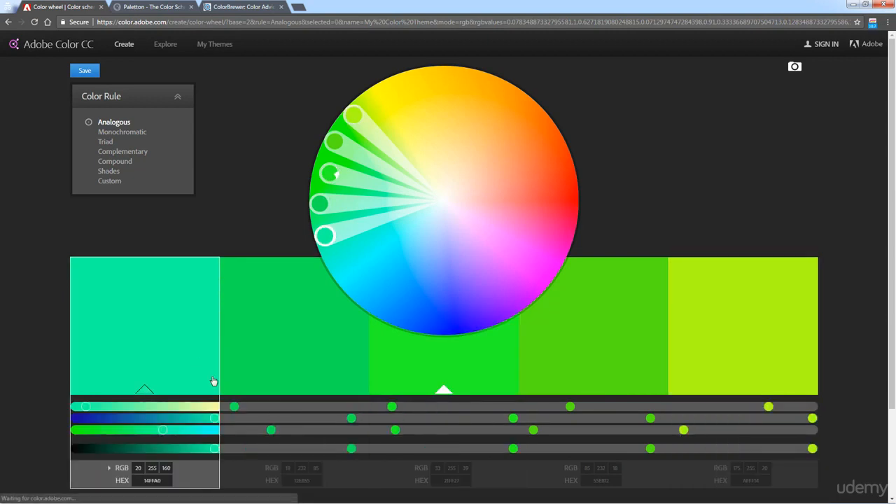
click(592, 326)
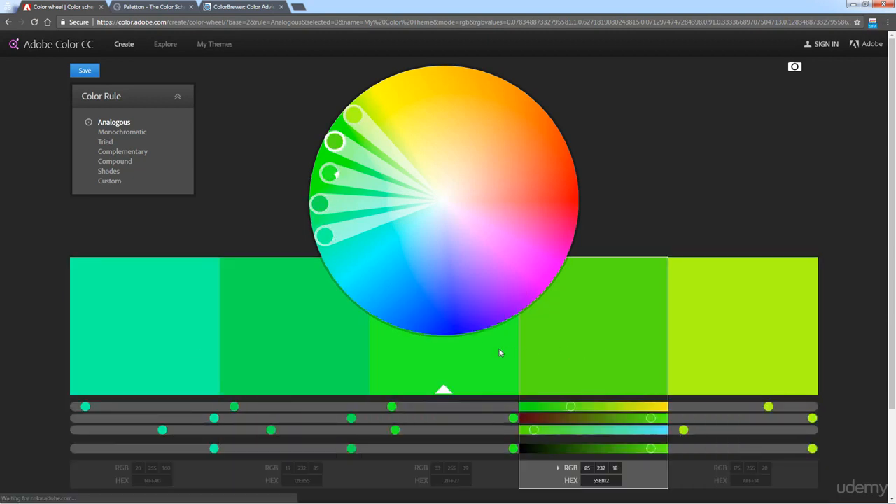
click(445, 326)
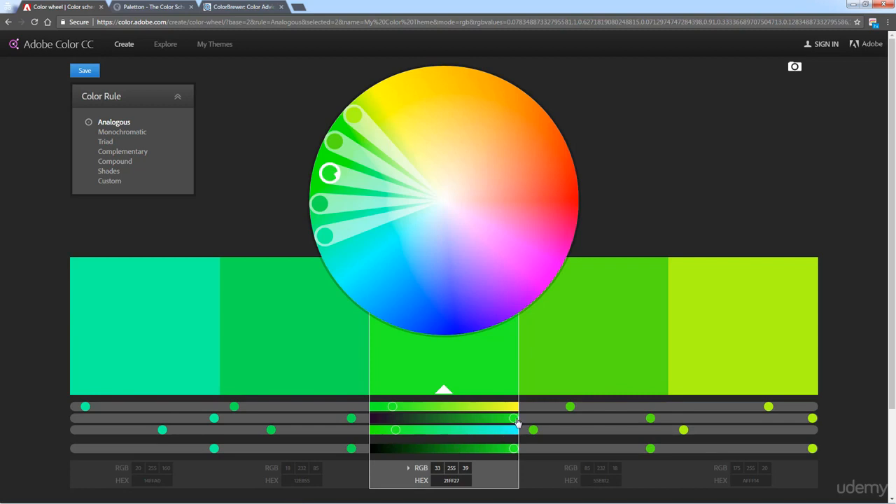
Darken the greens to base 1F7527 and settle the fourth swatch on deep green
drag(514, 419, 443, 419)
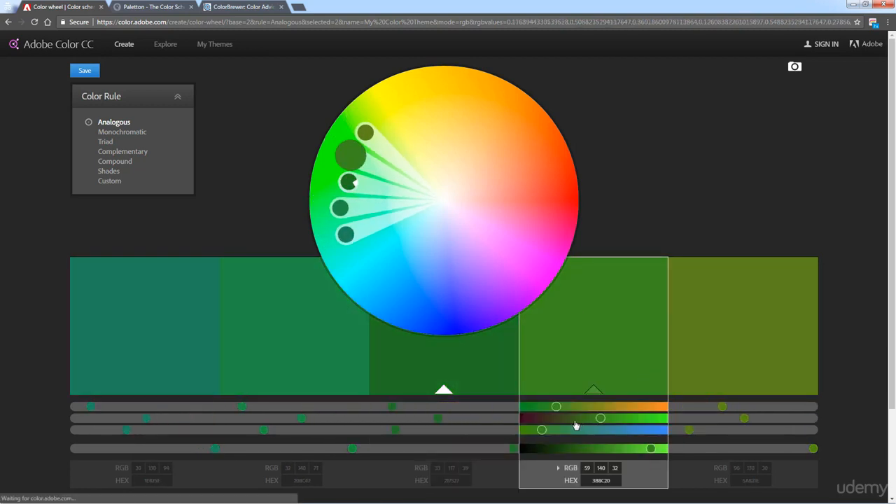
drag(601, 418, 657, 421)
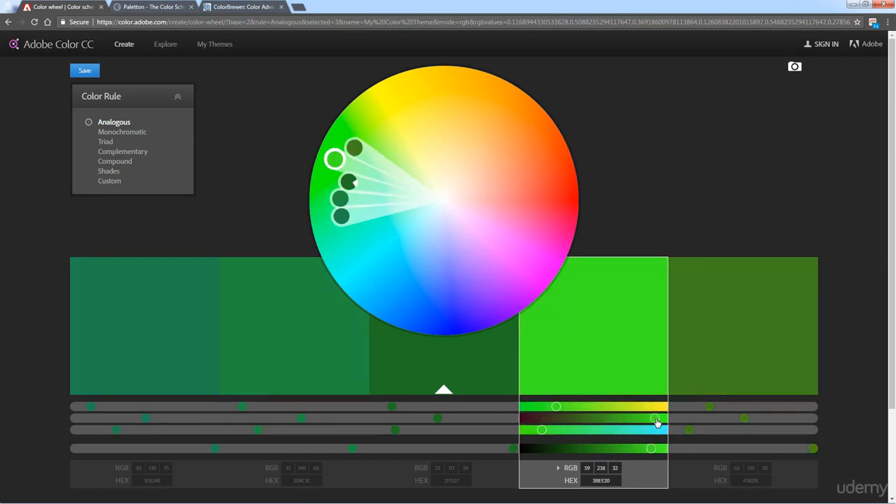
drag(656, 422, 584, 418)
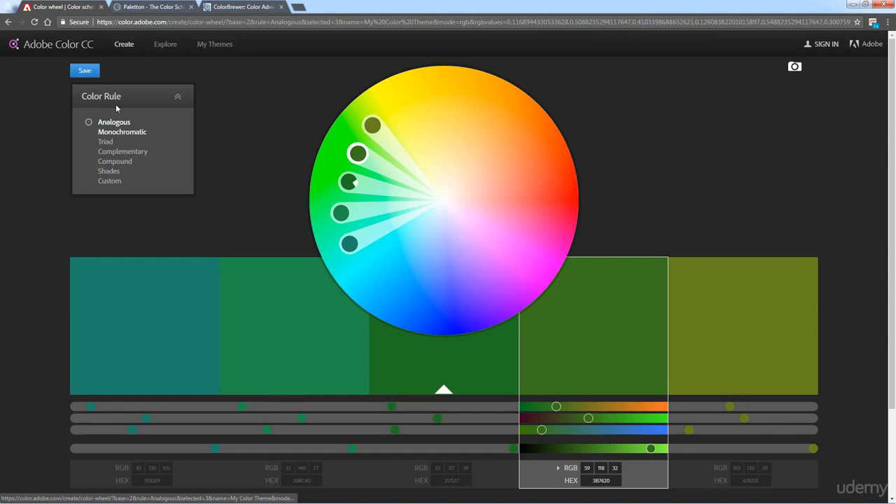
mouse_move(130, 123)
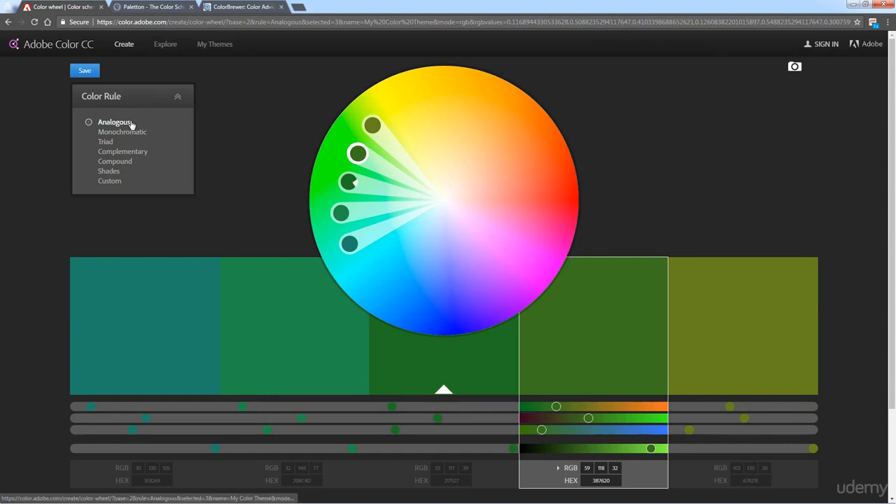
mouse_move(306, 220)
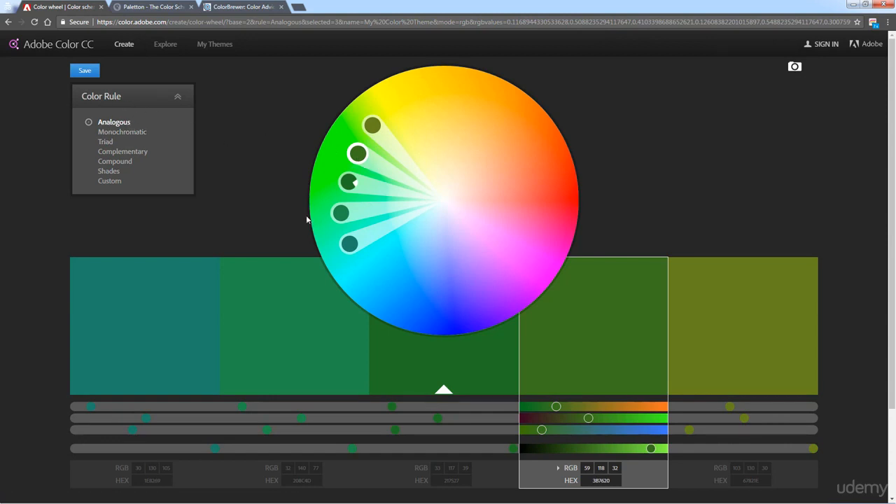
mouse_move(125, 132)
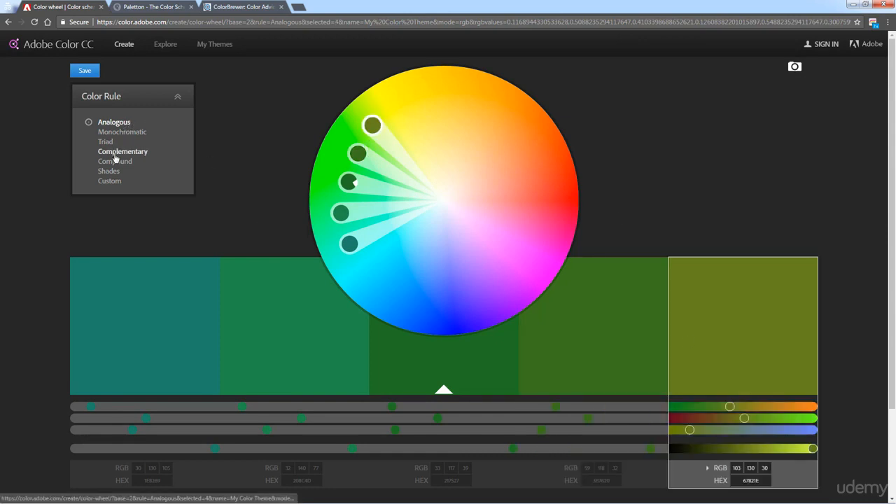
Apply the Complementary rule and move the base marker to dark red 80001B
click(122, 152)
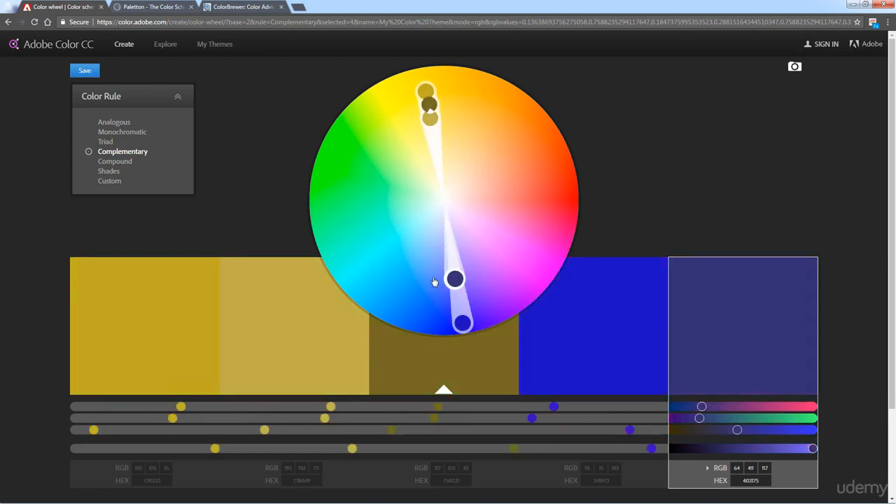
drag(455, 278, 367, 204)
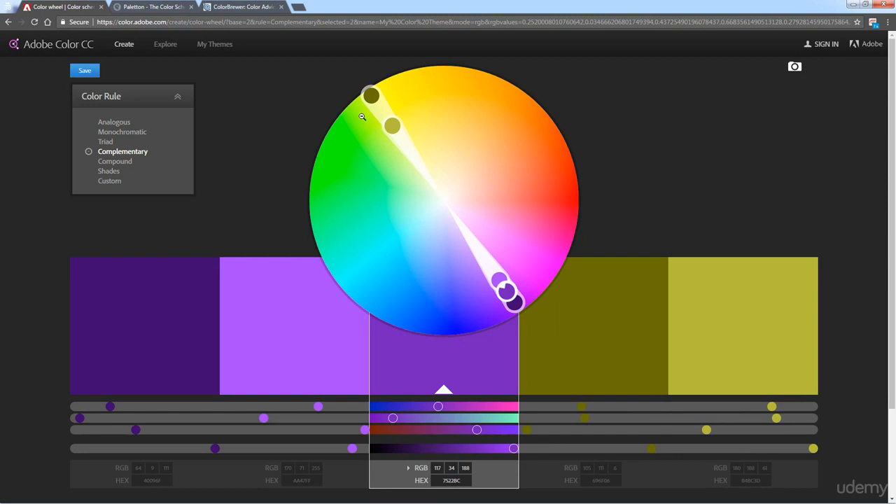
drag(504, 291, 521, 262)
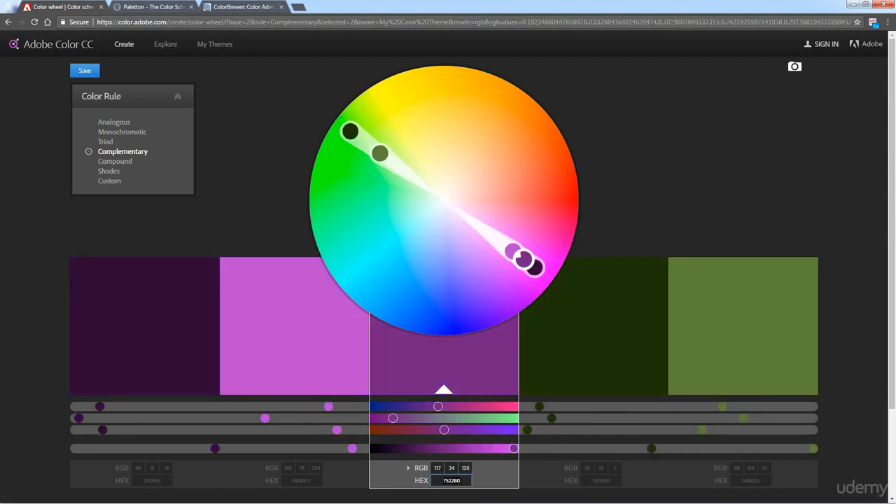
right_click(451, 481)
text(80001B)
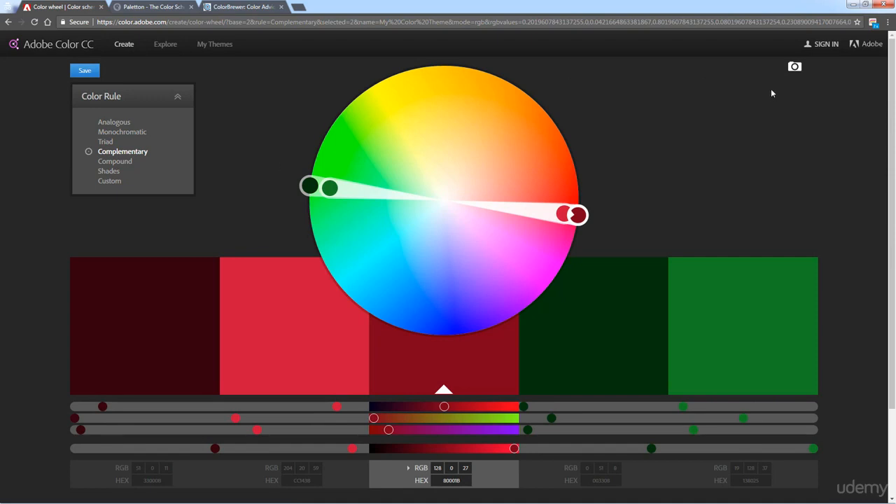
mouse_move(795, 66)
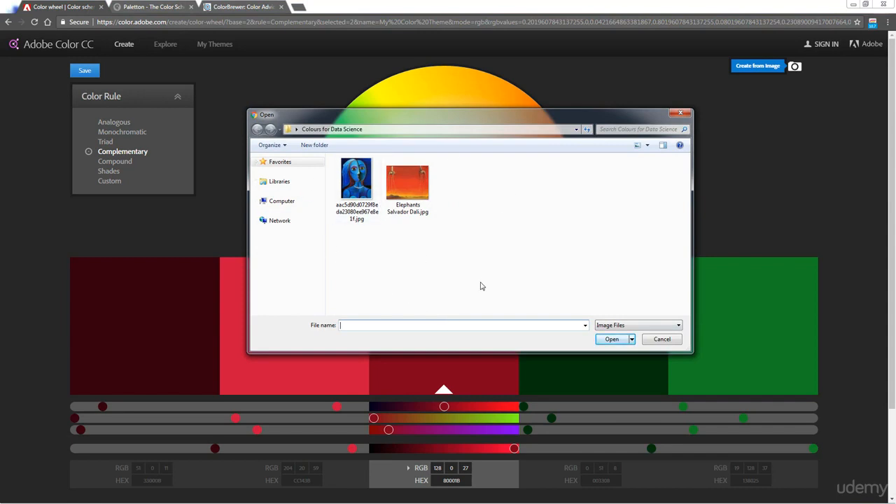
mouse_move(392, 283)
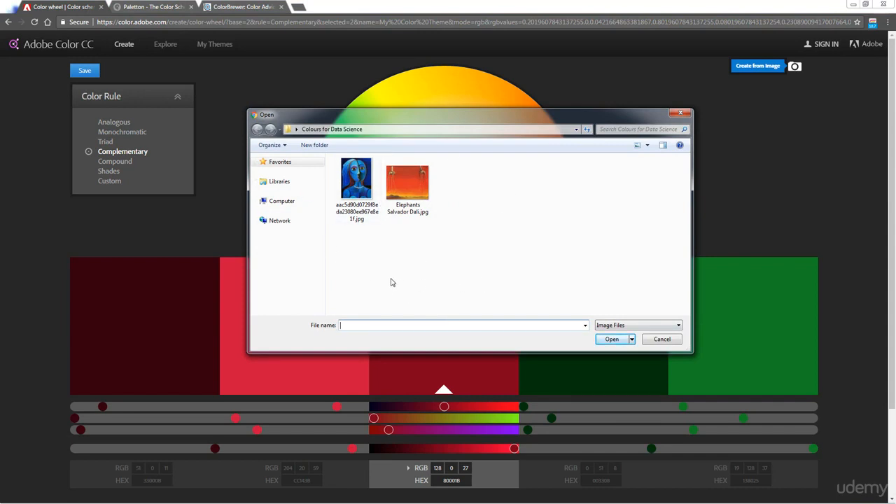
mouse_move(500, 229)
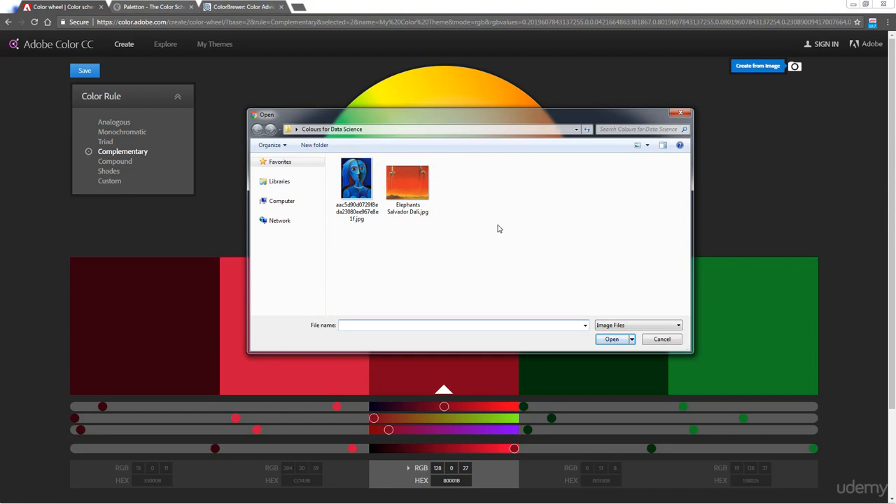
Open the blue portrait painting to extract a navy-to-sky blue palette
click(357, 179)
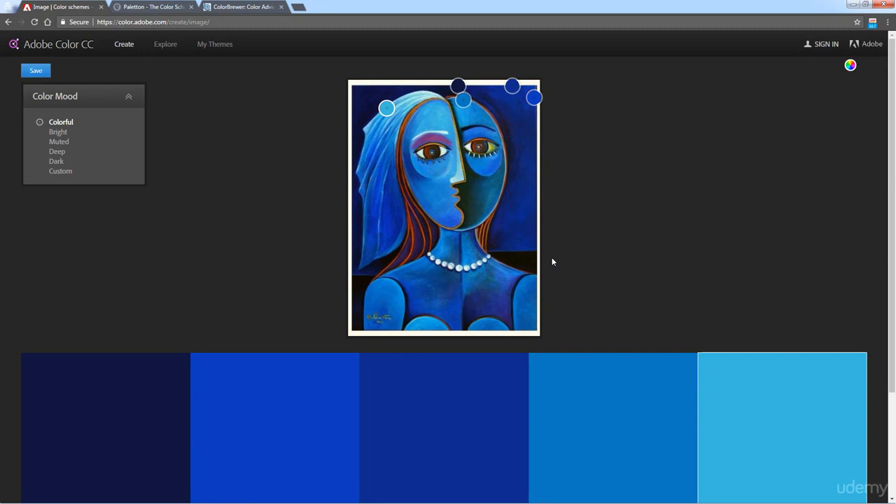
mouse_move(671, 223)
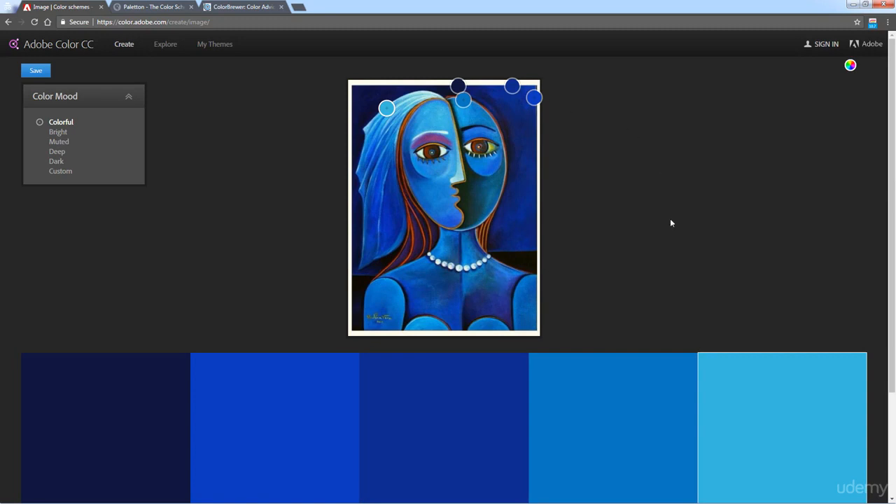
mouse_move(437, 238)
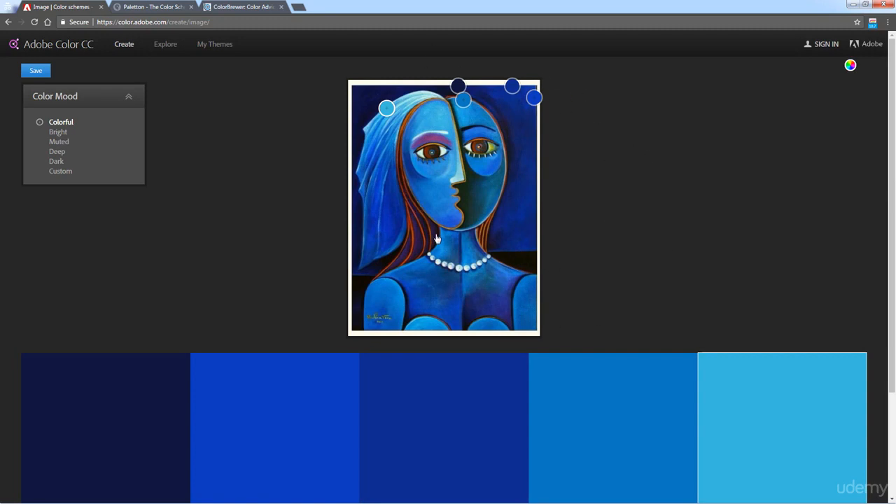
mouse_move(457, 215)
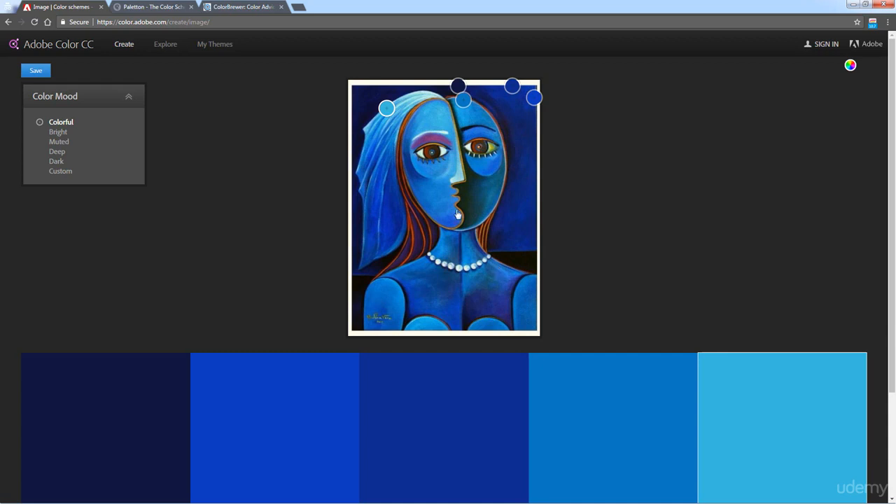
mouse_move(510, 295)
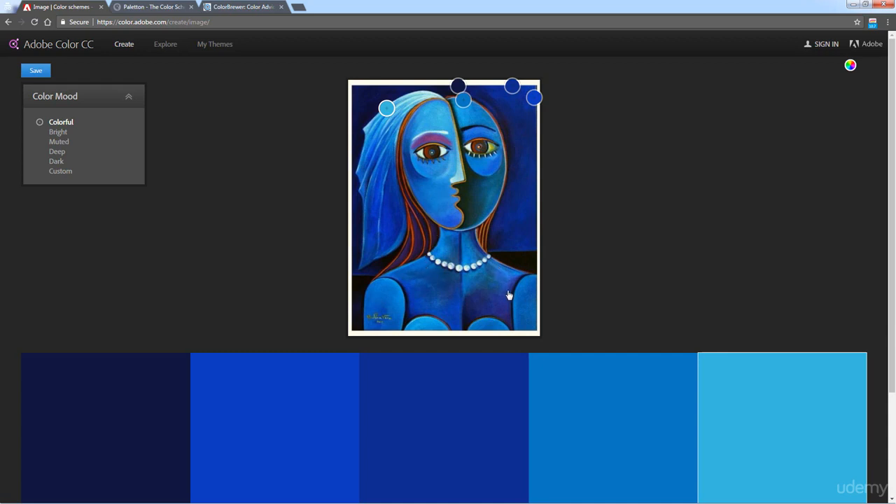
mouse_move(711, 197)
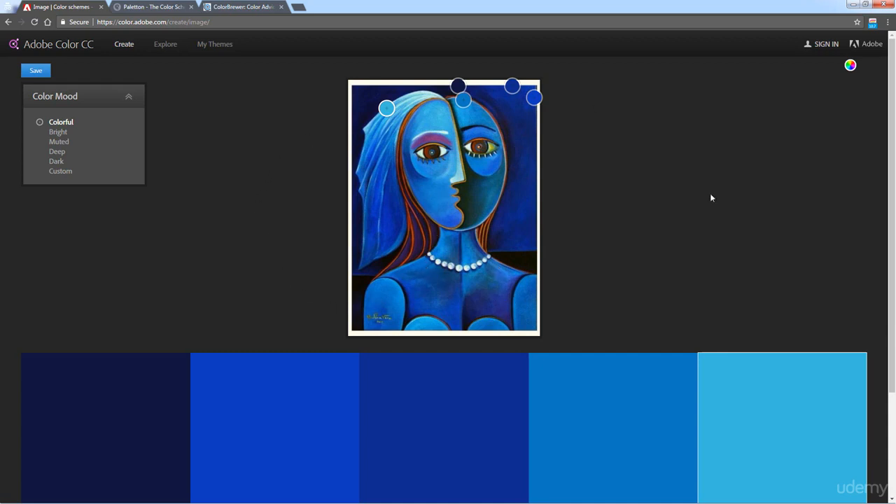
mouse_move(514, 330)
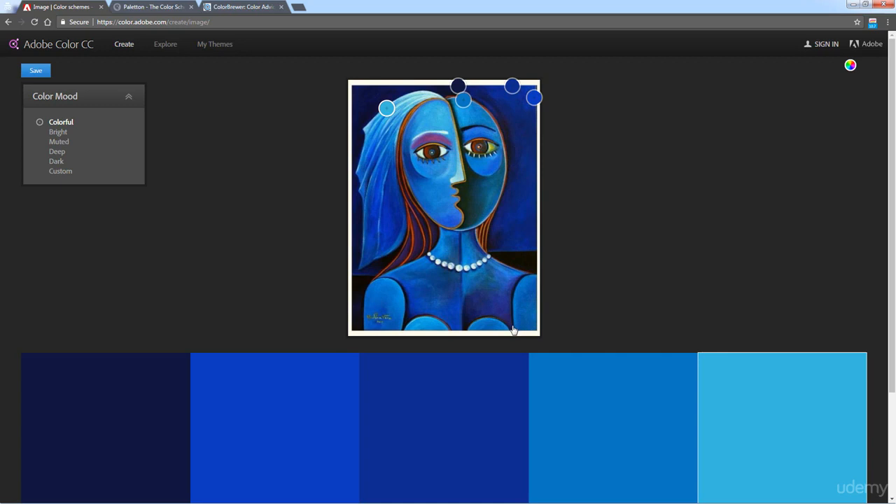
mouse_move(405, 90)
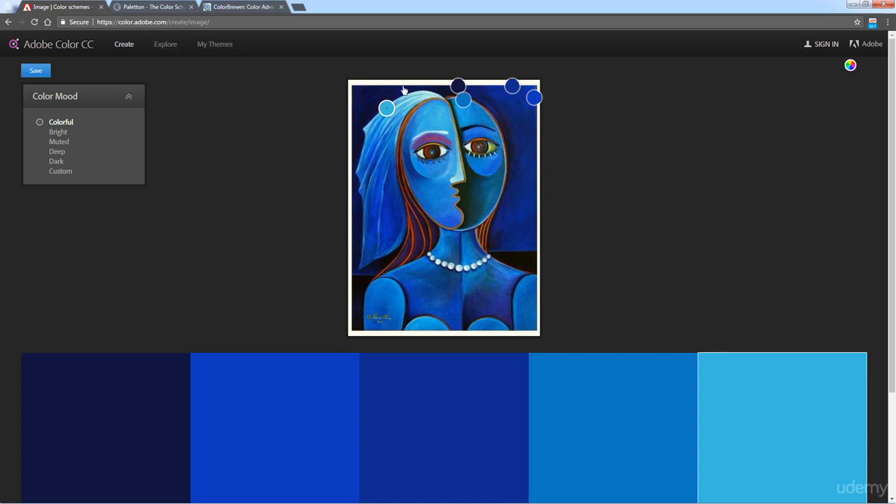
mouse_move(401, 357)
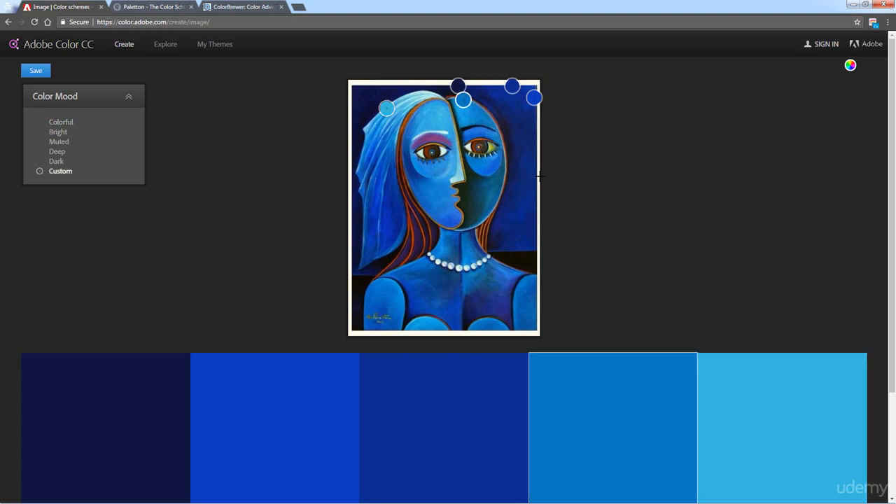
Move sampling circles onto the painting's dark eye and rust hair colours
drag(457, 85, 412, 151)
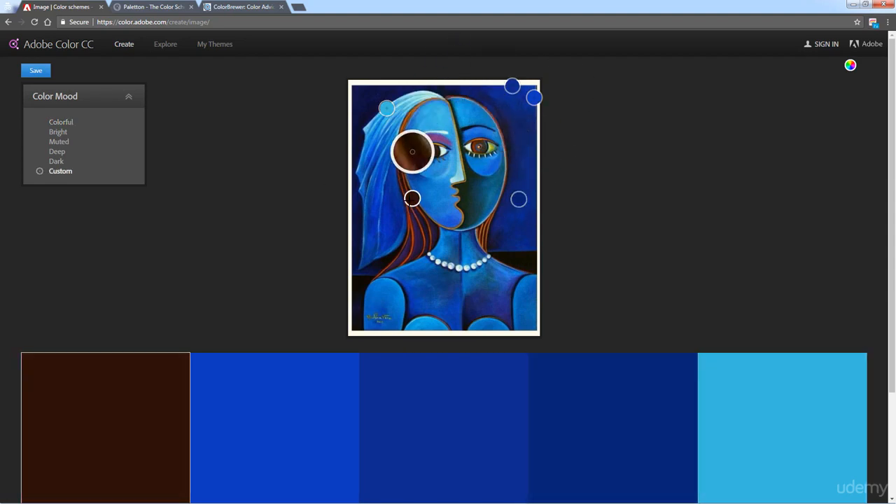
drag(412, 152, 481, 102)
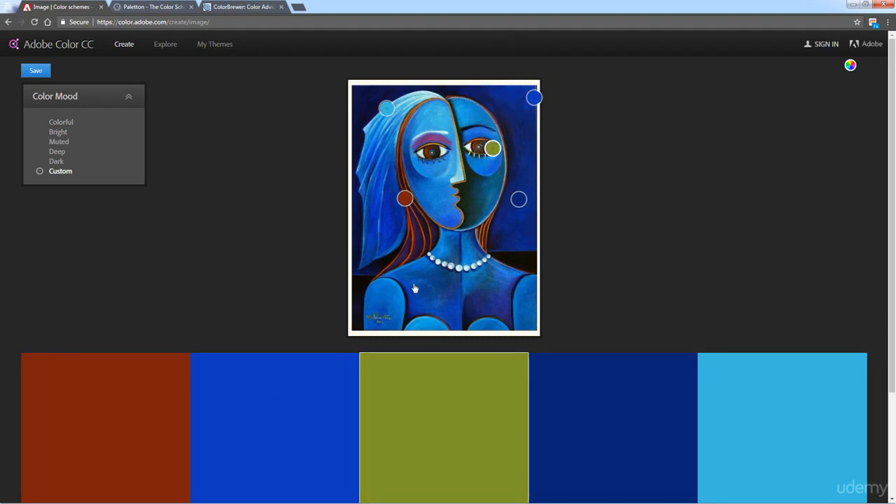
mouse_move(511, 168)
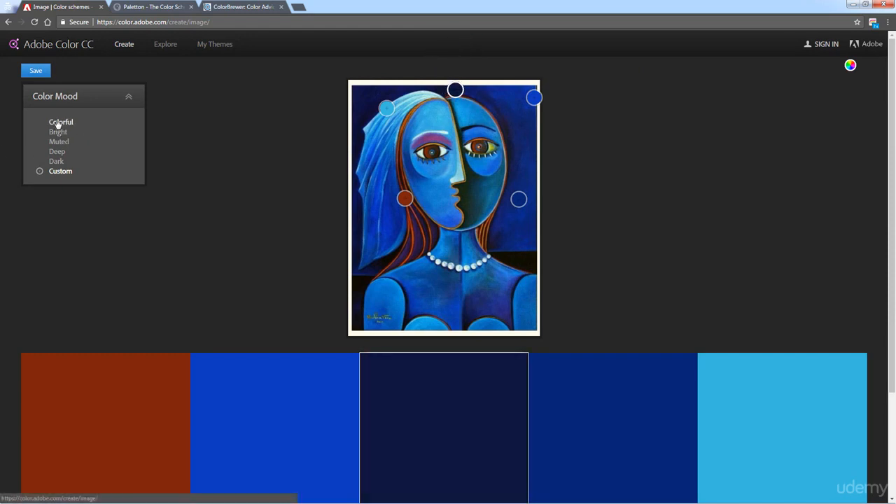
Try Colorful, Bright and Muted moods, then settle on Deep
click(58, 131)
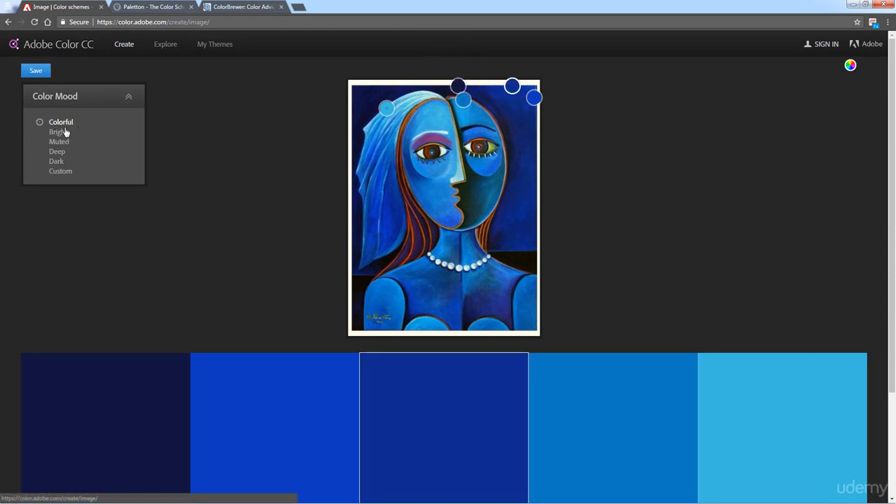
click(57, 132)
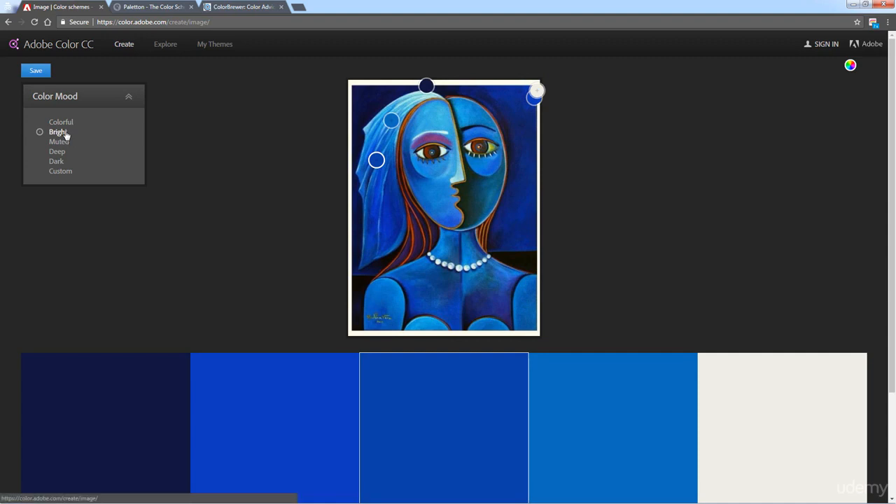
mouse_move(31, 122)
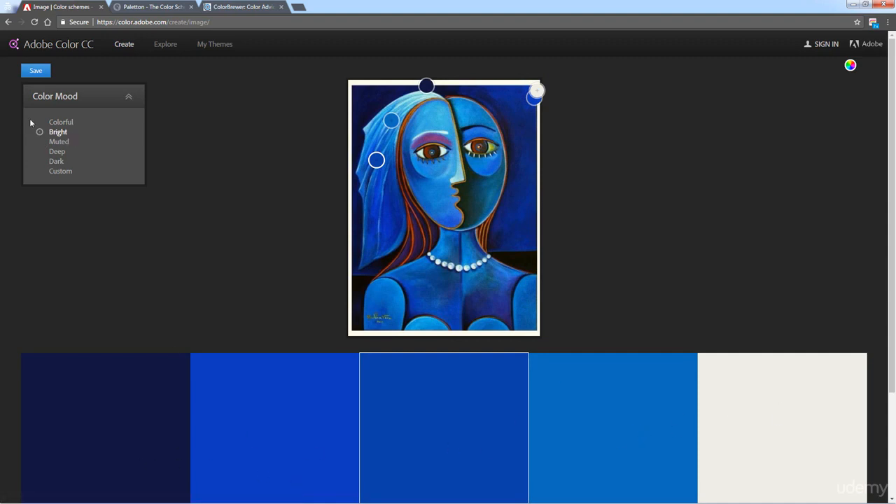
click(59, 142)
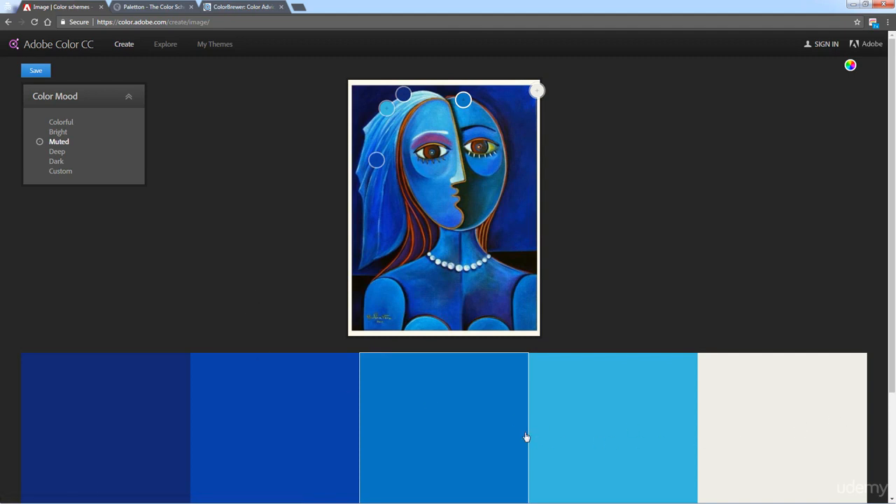
mouse_move(12, 137)
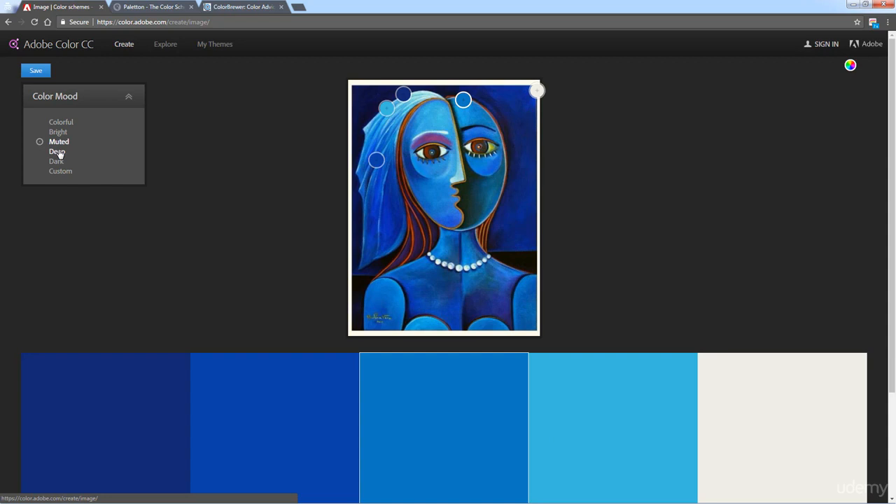
click(57, 152)
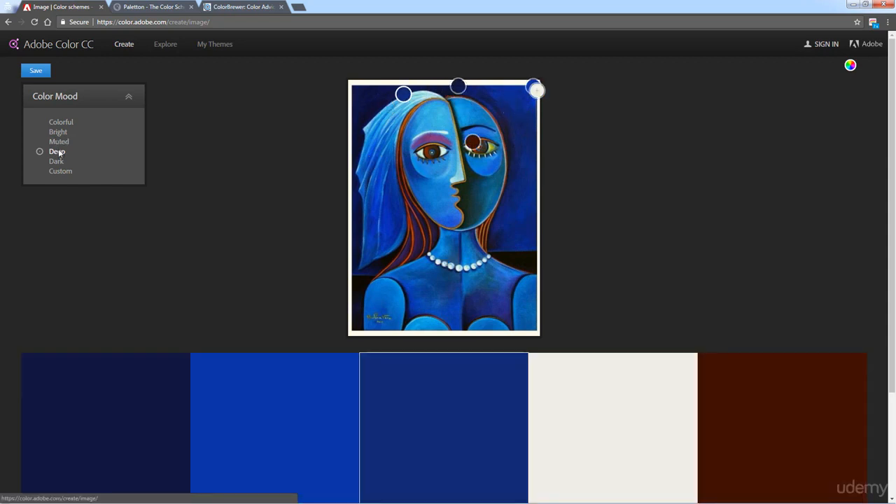
mouse_move(56, 161)
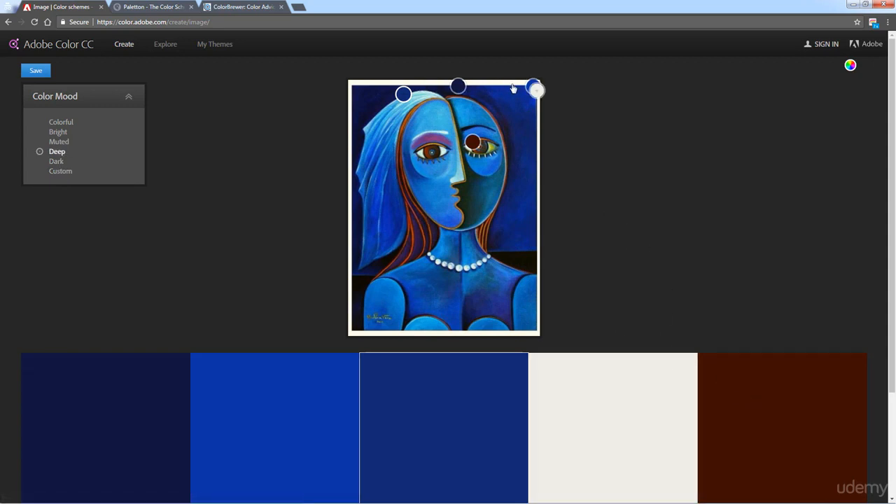
Drag colour samples so the fourth swatch becomes very dark navy from the head top
drag(536, 90, 487, 84)
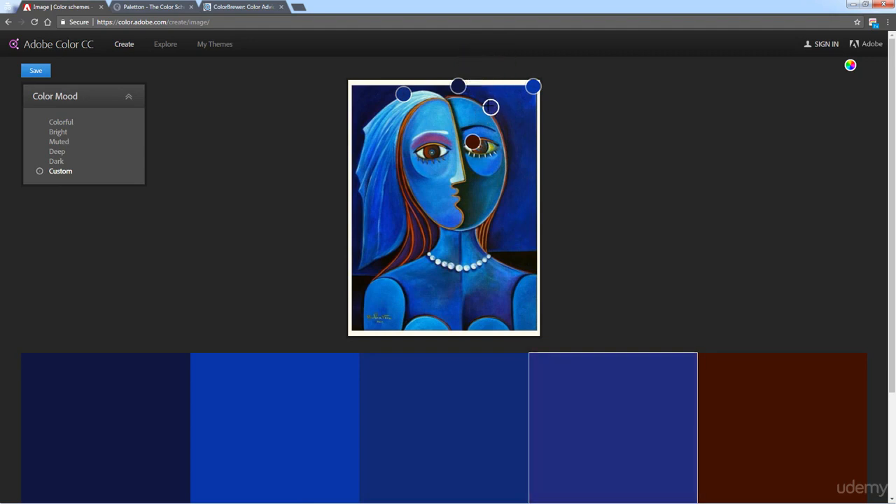
drag(490, 106, 444, 92)
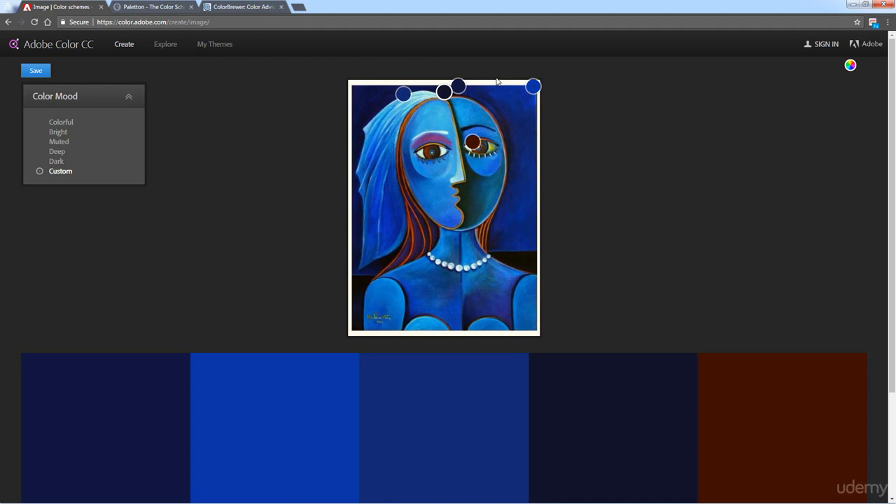
mouse_move(851, 180)
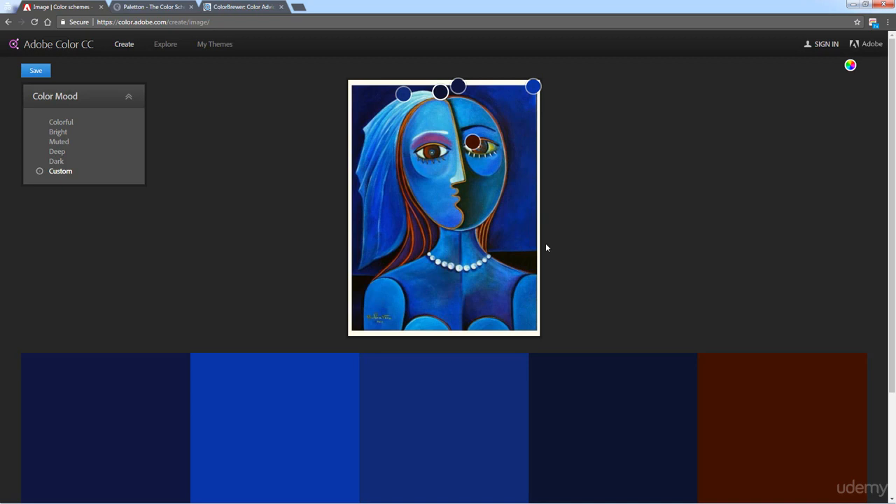
mouse_move(501, 184)
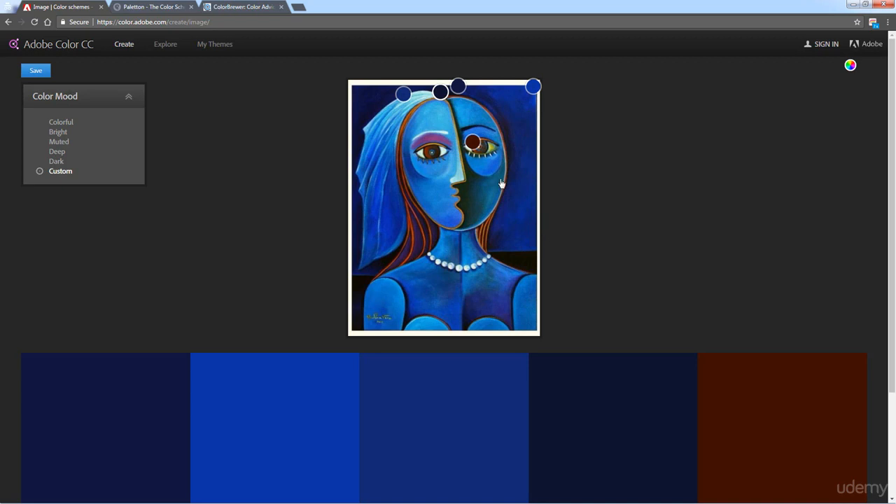
mouse_move(166, 44)
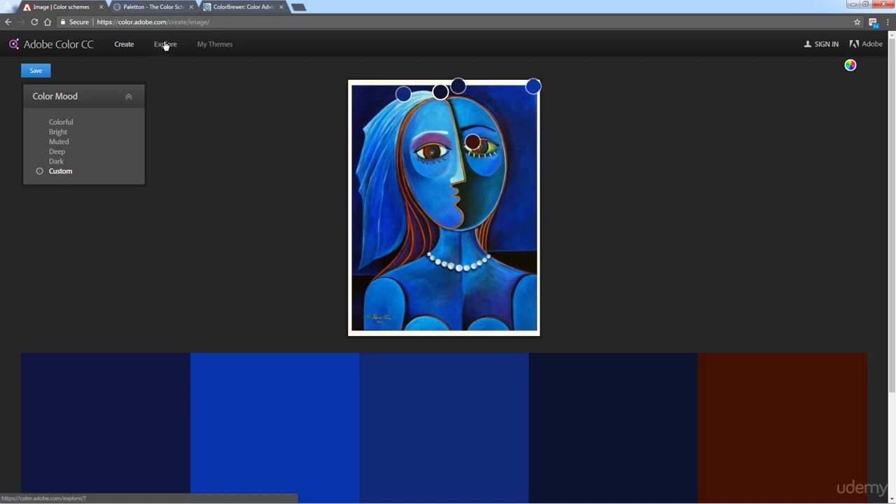
Open the Explore page listing community colour themes sorted by newest
click(165, 44)
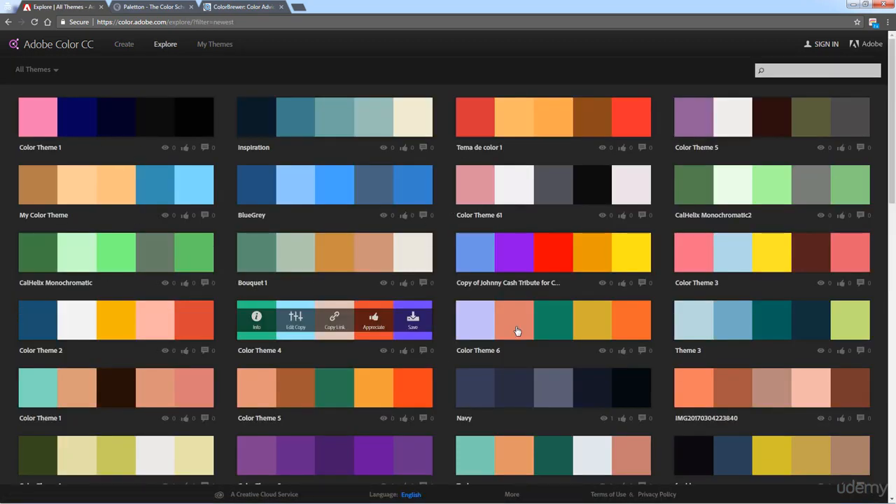
scroll(down, 3)
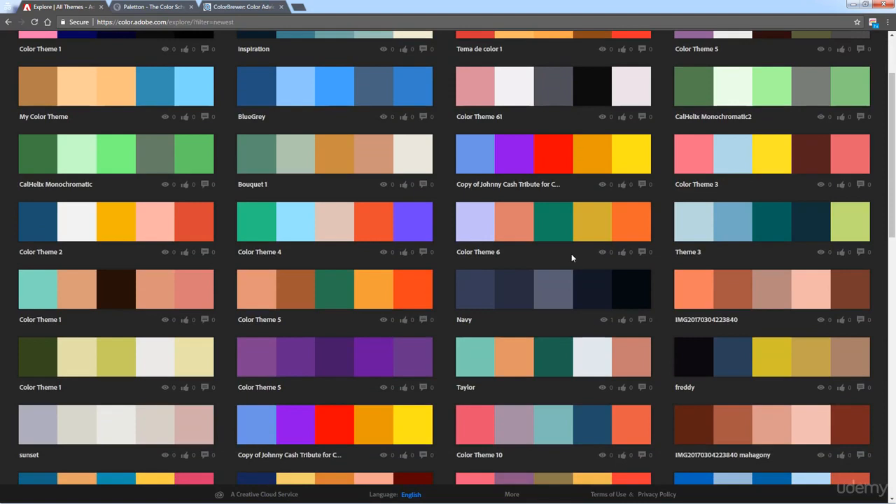
scroll(up, 3)
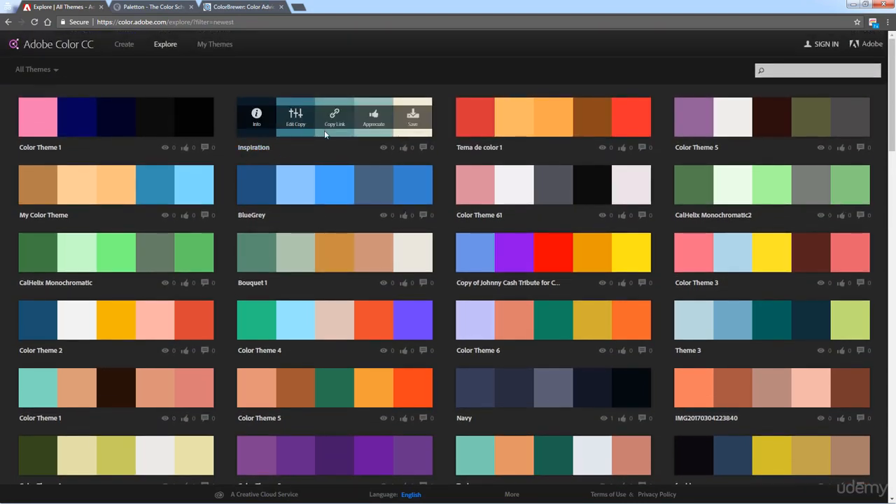
scroll(down, 3)
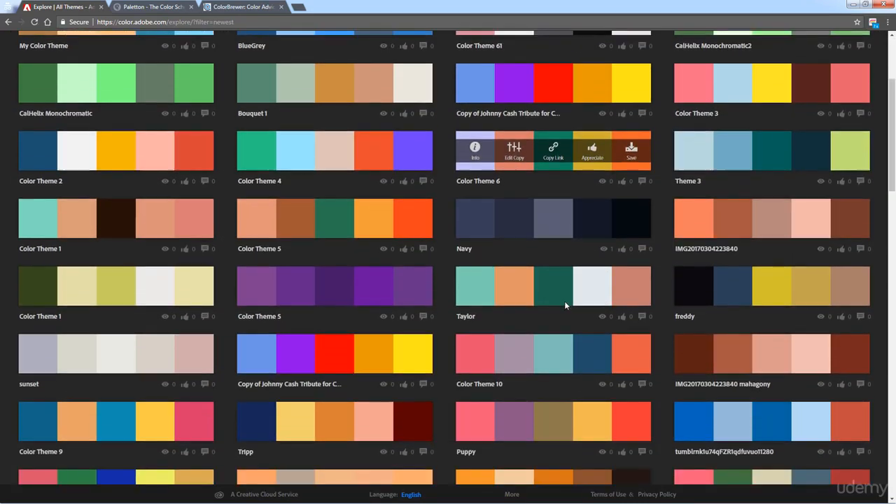
scroll(down, 3)
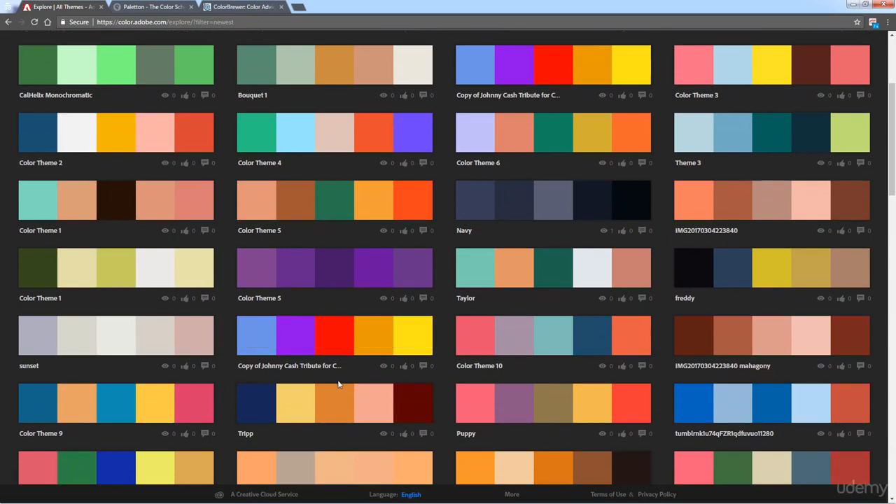
scroll(down, 3)
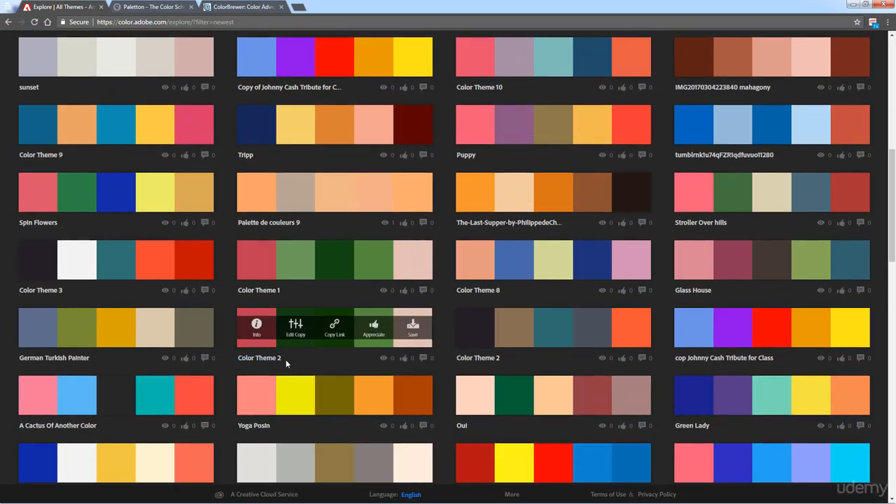
Scroll further down through the All Themes grid
scroll(down, 3)
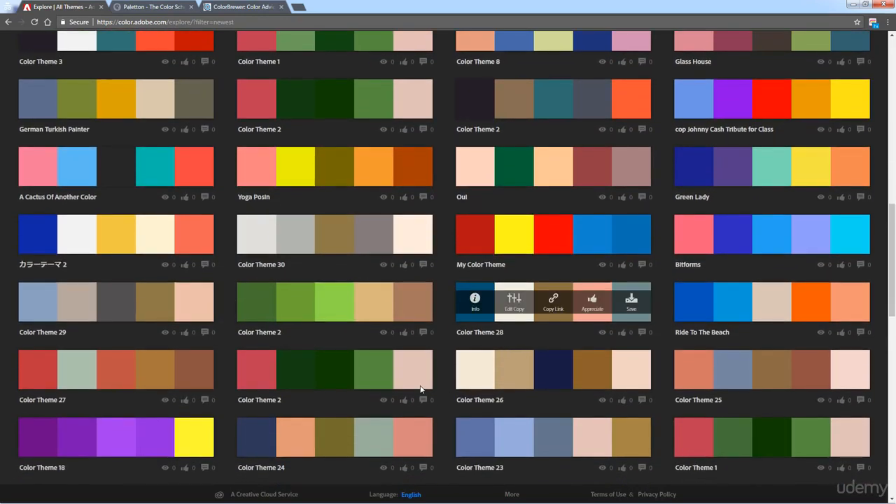
scroll(down, 3)
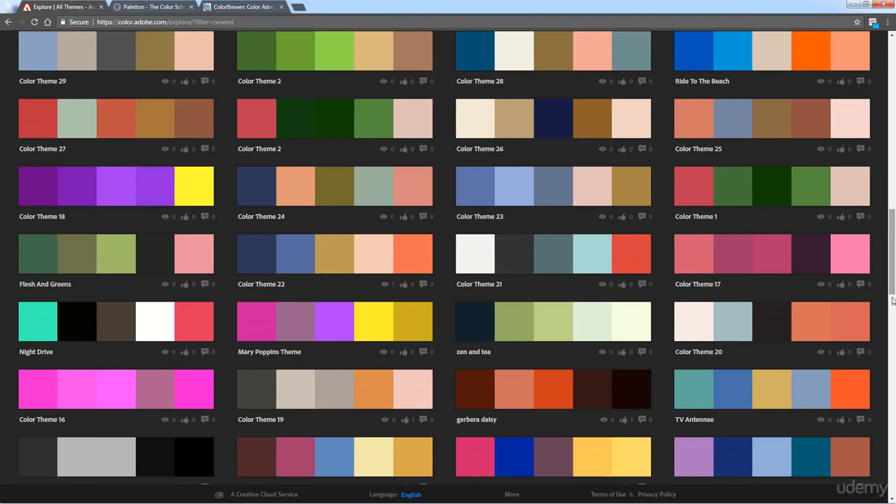
scroll(down, 3)
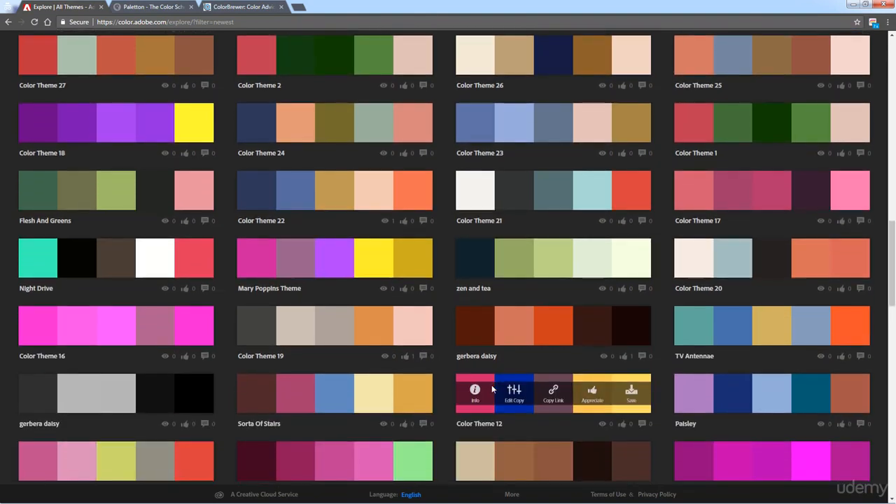
scroll(down, 3)
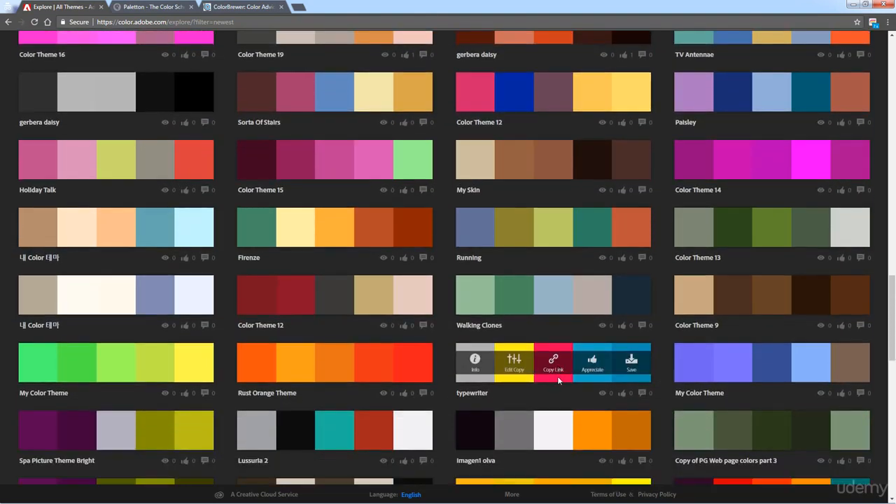
scroll(down, 3)
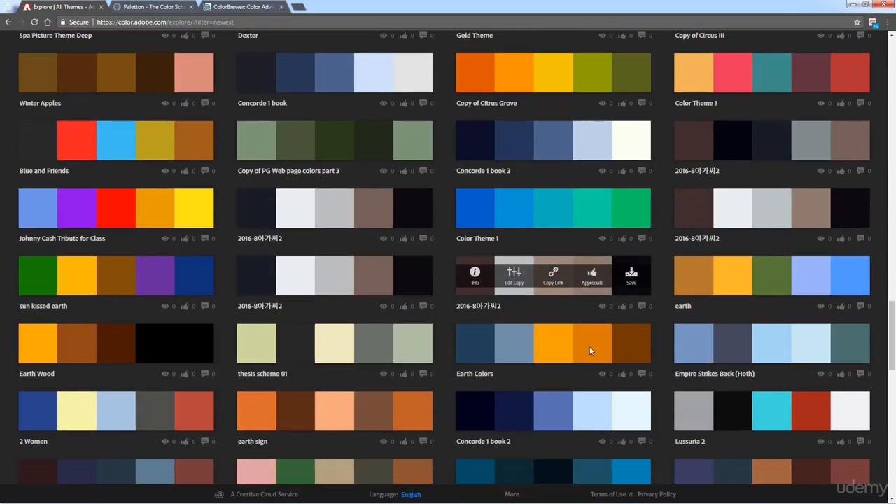
scroll(down, 3)
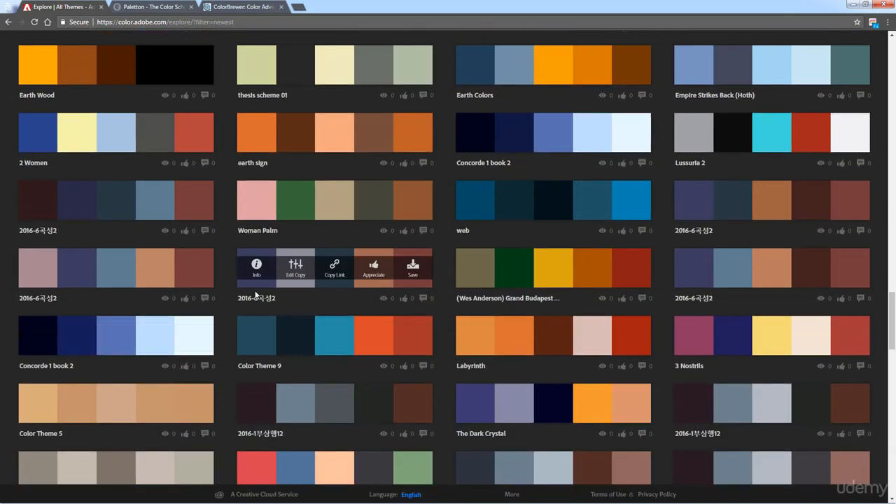
scroll(down, 3)
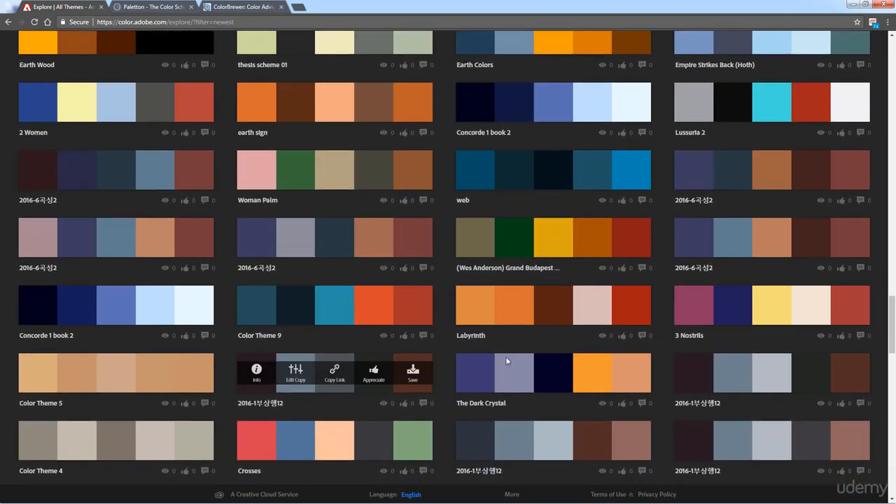
mouse_move(508, 238)
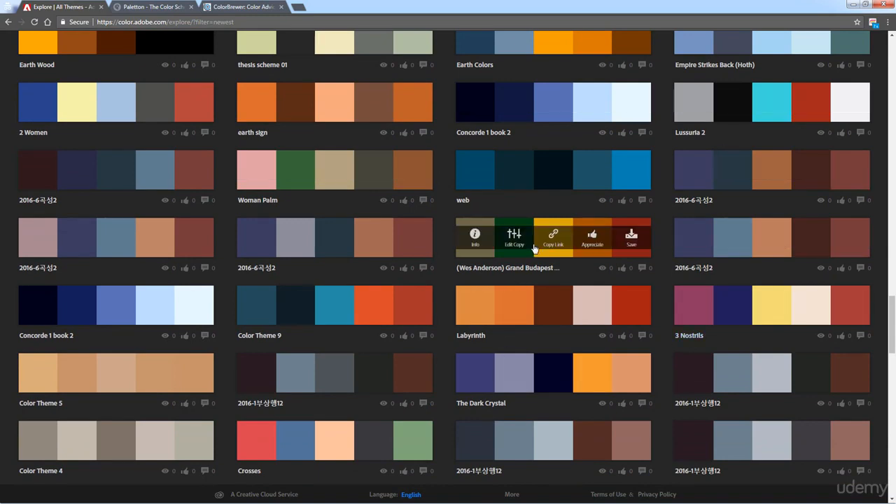
mouse_move(264, 324)
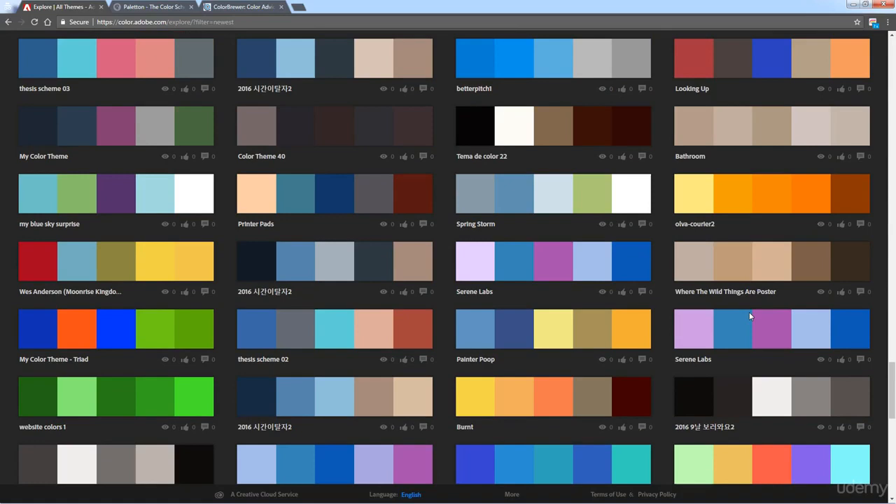
scroll(down, 3)
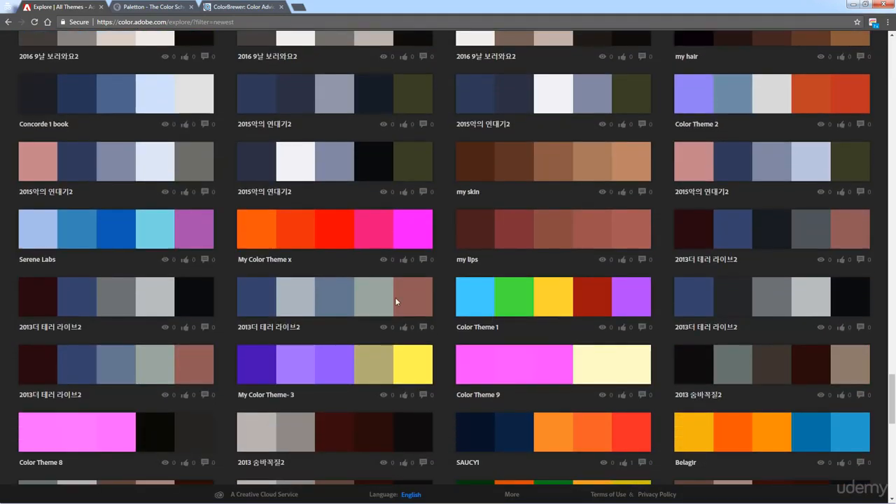